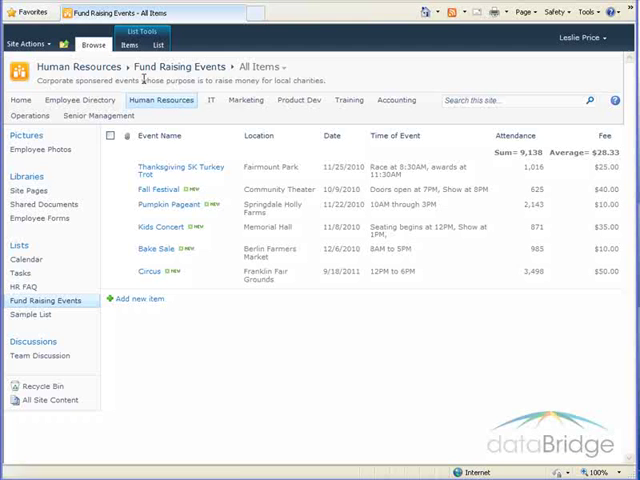
- Start adding a new column to the Fund Raising Events list from the List Tools ribbon
click(157, 49)
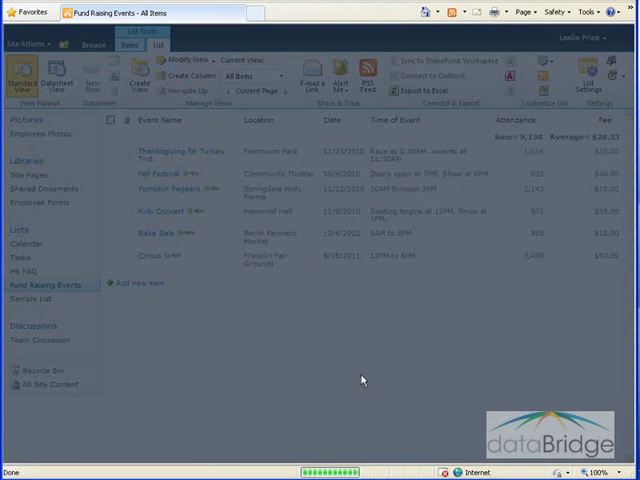
click(196, 80)
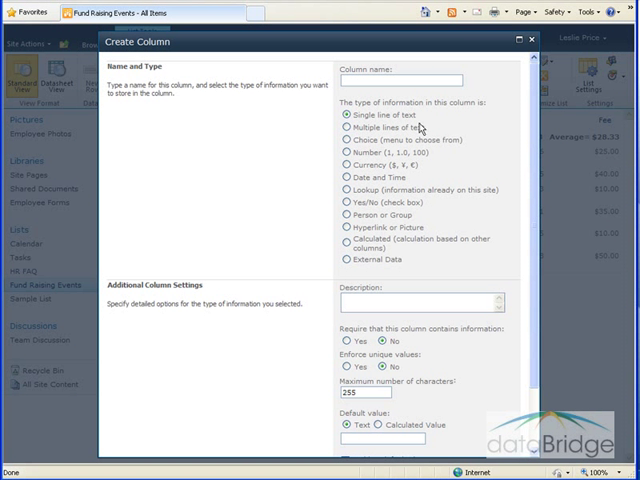
mouse_move(249, 217)
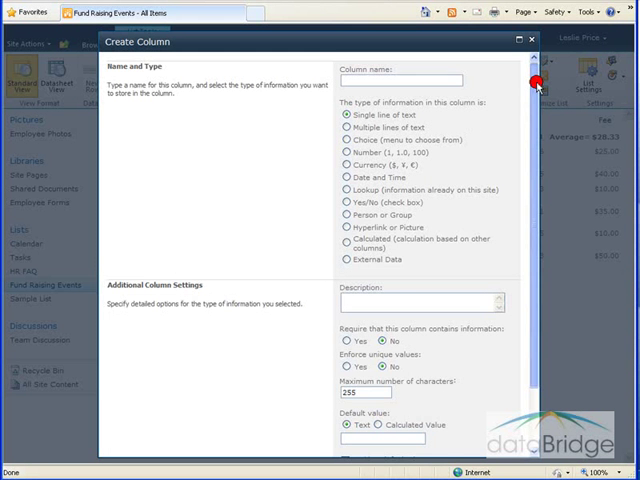
scroll(down, 3)
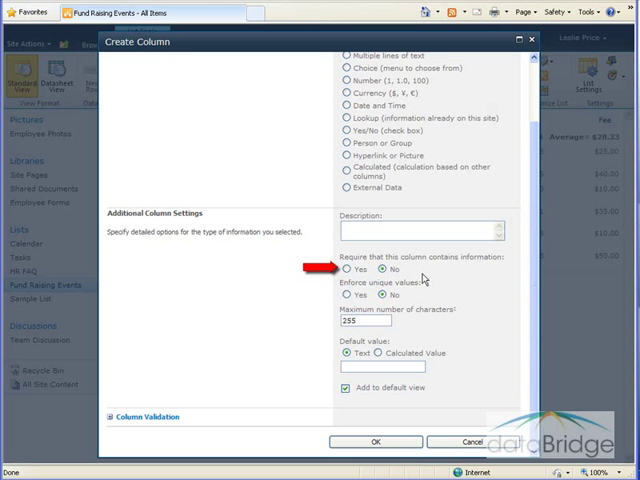
mouse_move(466, 271)
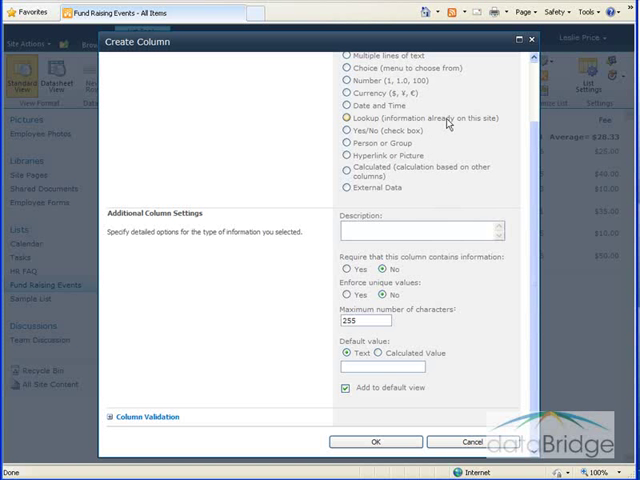
- Choose Number as the column type and bring the minimum/maximum value settings into view
click(346, 80)
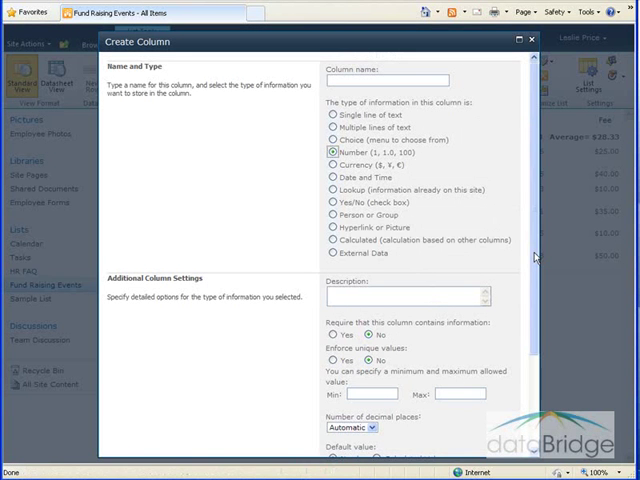
scroll(down, 3)
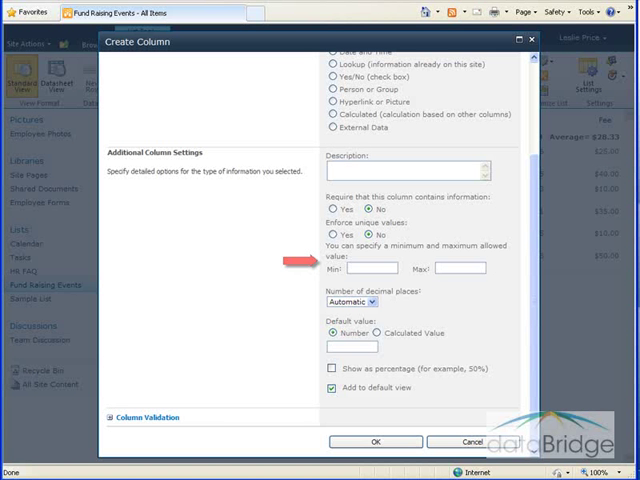
mouse_move(250, 315)
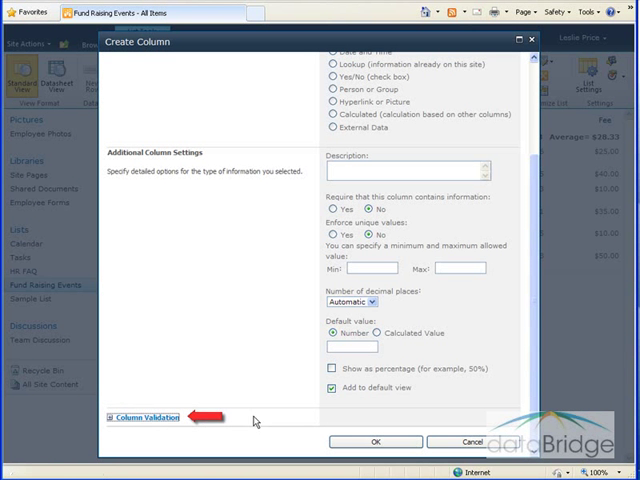
- Expand Column Validation to reveal the empty formula and user message fields
click(156, 417)
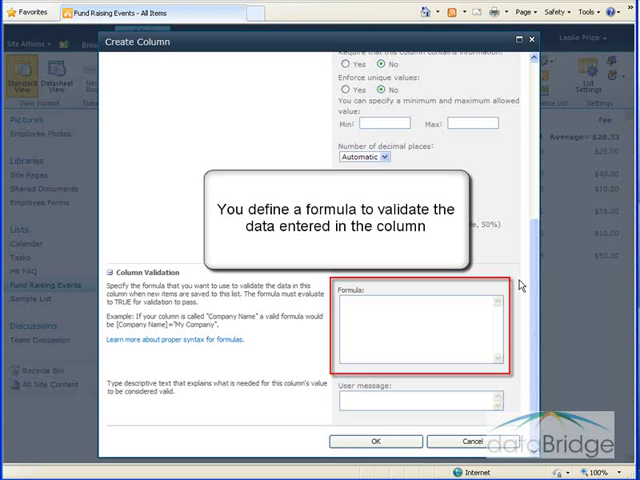
mouse_move(502, 295)
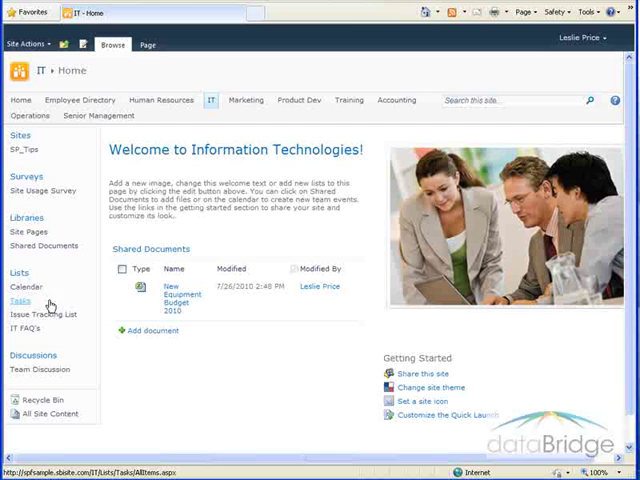
- Open the IT Tasks list's settings and scroll to its Columns section
click(16, 299)
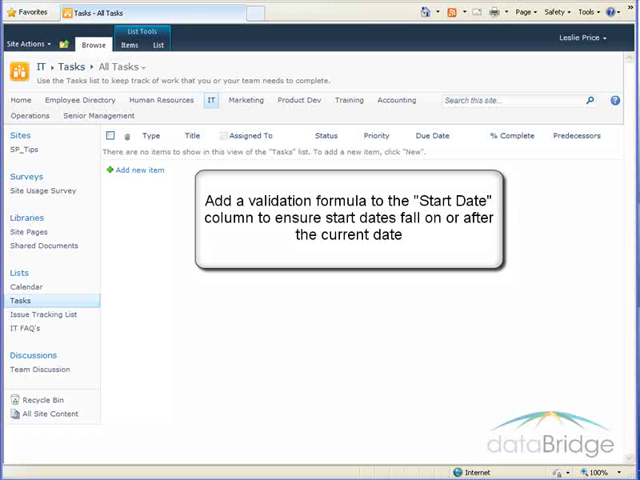
click(157, 44)
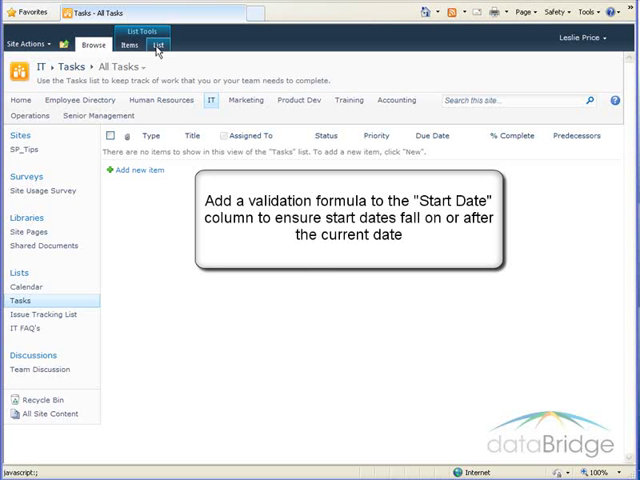
click(156, 44)
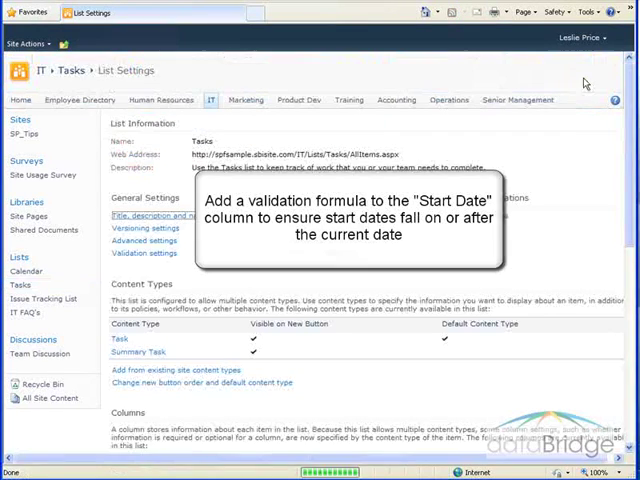
scroll(down, 3)
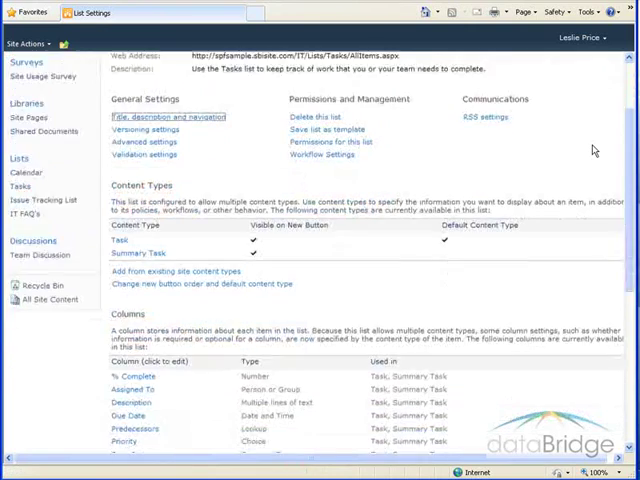
scroll(down, 3)
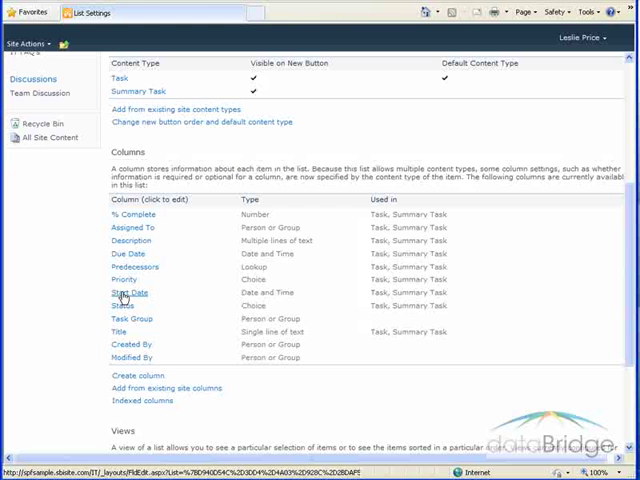
- Edit the Start Date column and scroll down to its Column Validation section
click(128, 293)
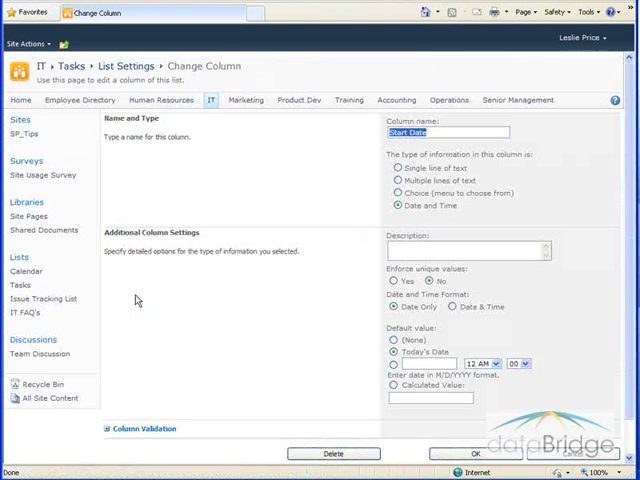
mouse_move(109, 429)
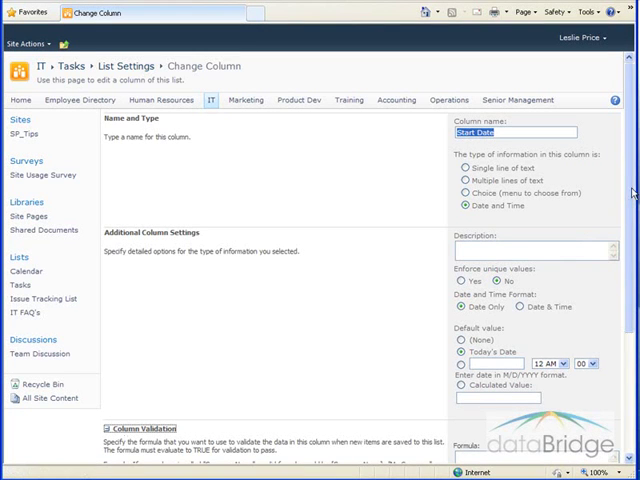
scroll(down, 3)
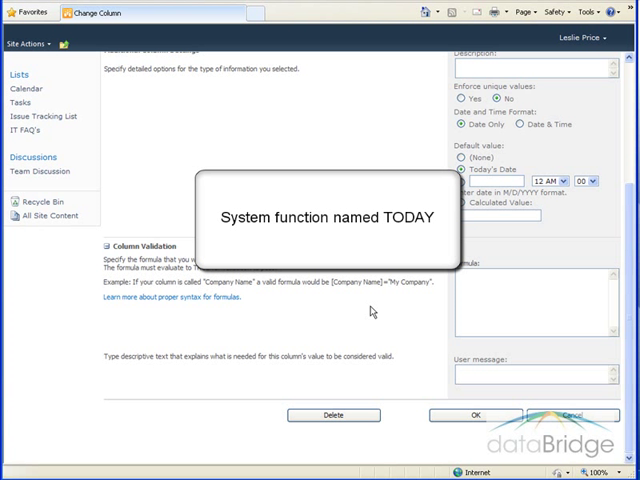
mouse_move(417, 322)
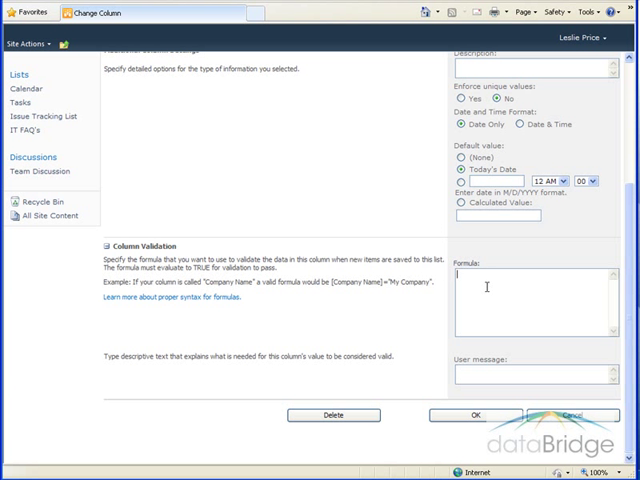
- Enter the Start Date validation formula [start date]>=today()
text([start date])
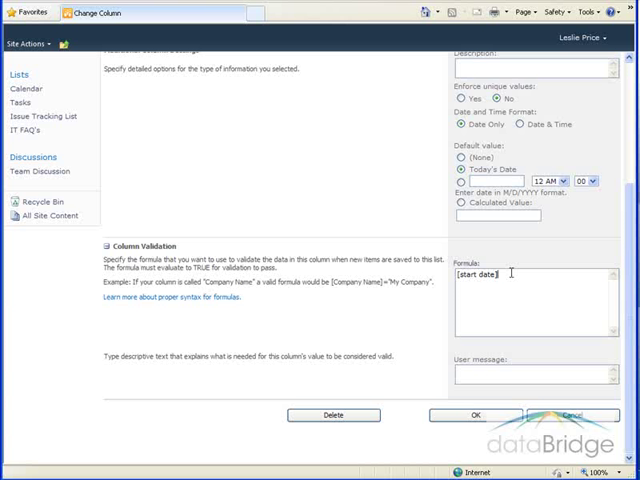
text(>=)
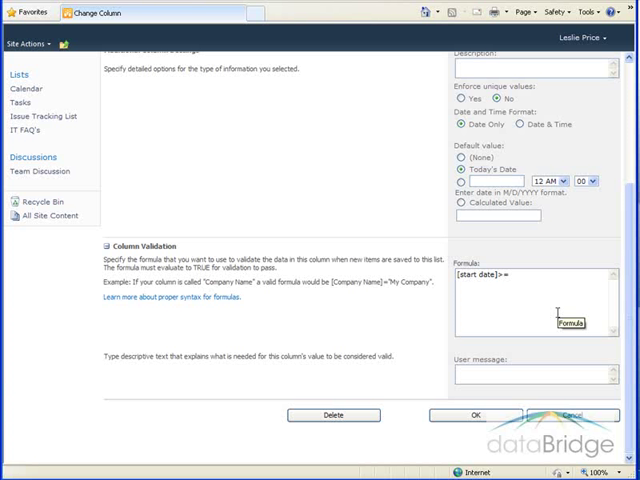
text(4)
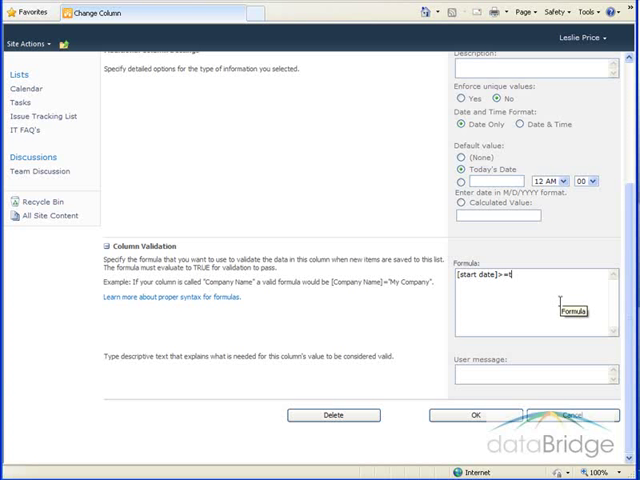
text(oday)
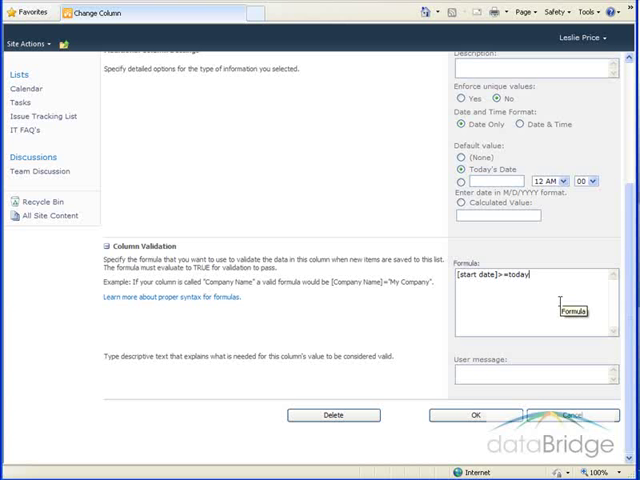
text(())
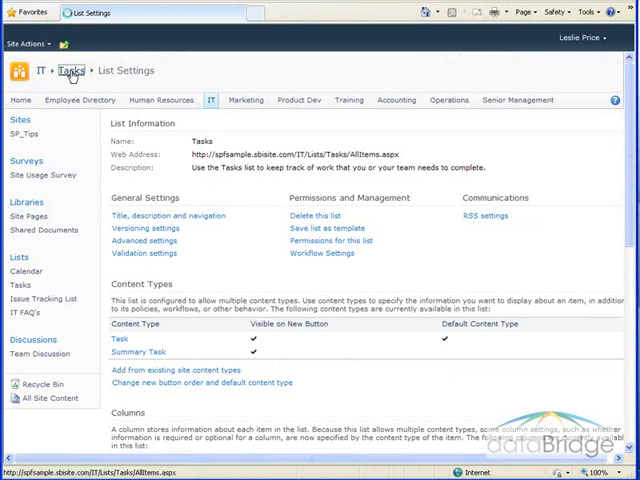
- Add a task titled 'Test Task' with start date 7/30/2010 and save it
click(69, 71)
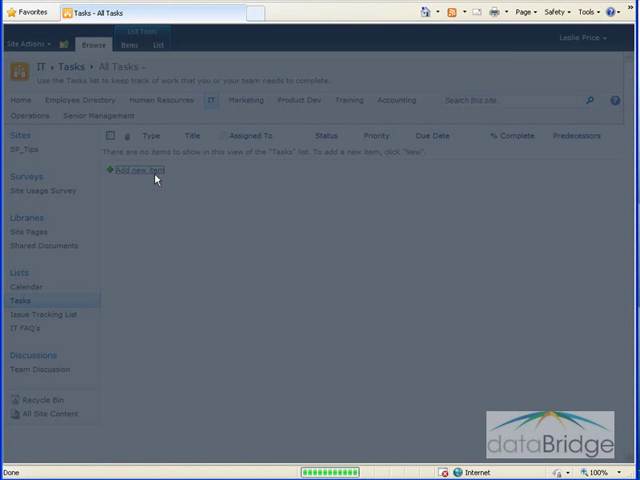
text(Test Task)
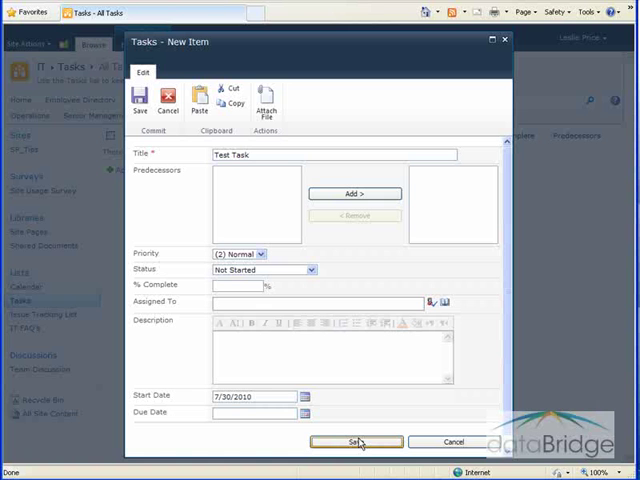
click(354, 442)
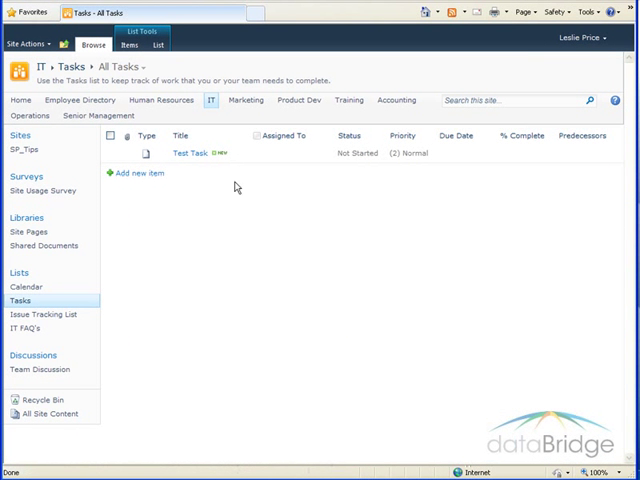
mouse_move(177, 181)
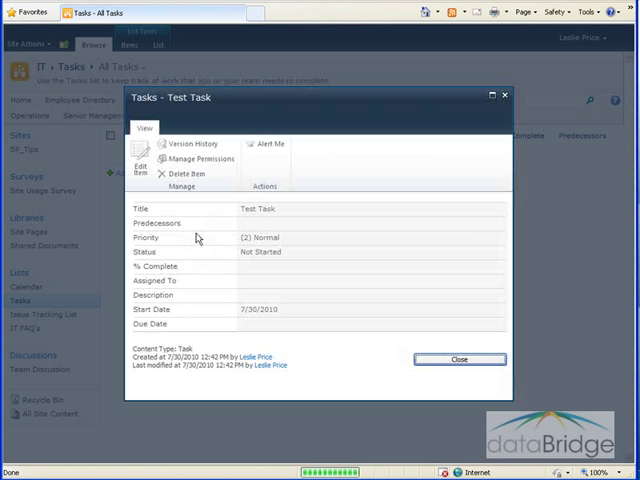
- Edit Test Task to a 7/20/2010 start date and try saving it
click(138, 167)
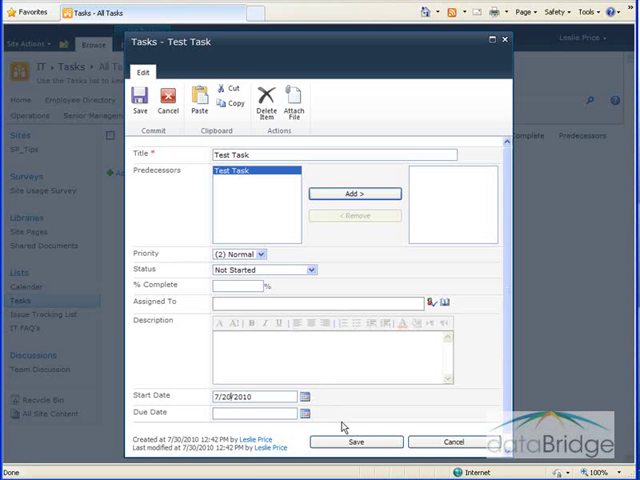
click(354, 442)
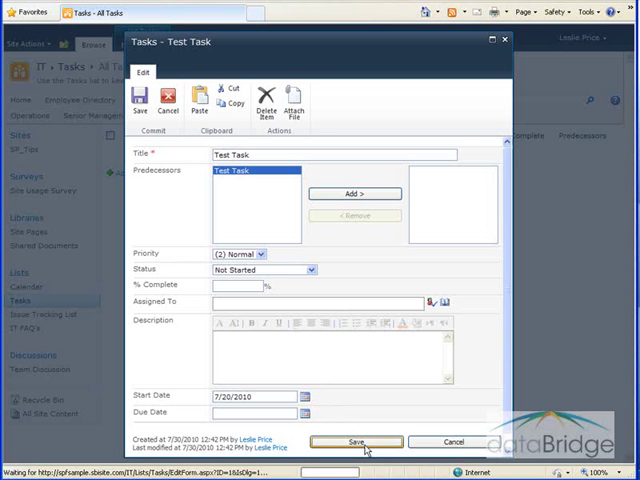
click(353, 443)
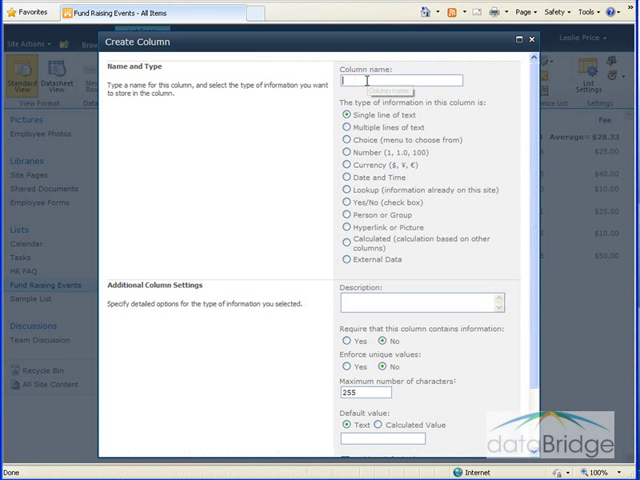
- Name the new column 'Event Code', keeping the Single line of text type
text(Eve)
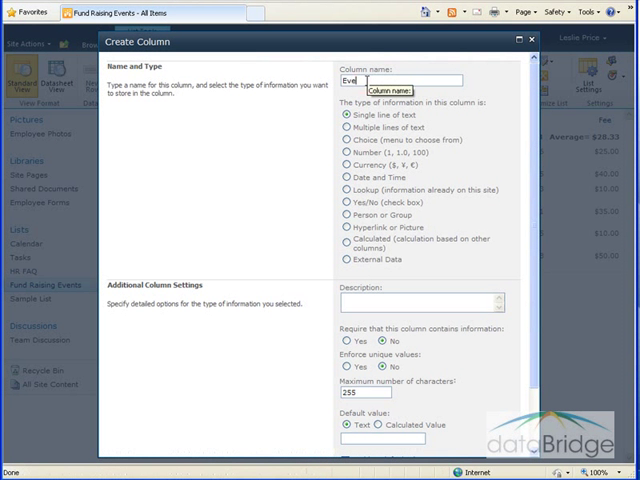
text(Event Code)
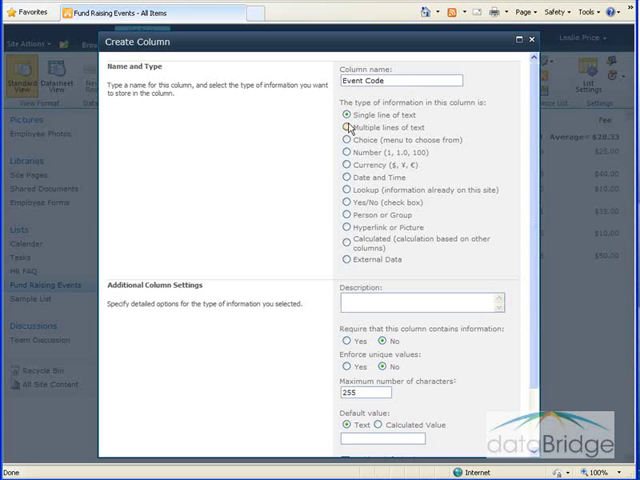
- Validate with len([event code])=5, message 'All event codes must be 5 characters in length.', and save
scroll(down, 3)
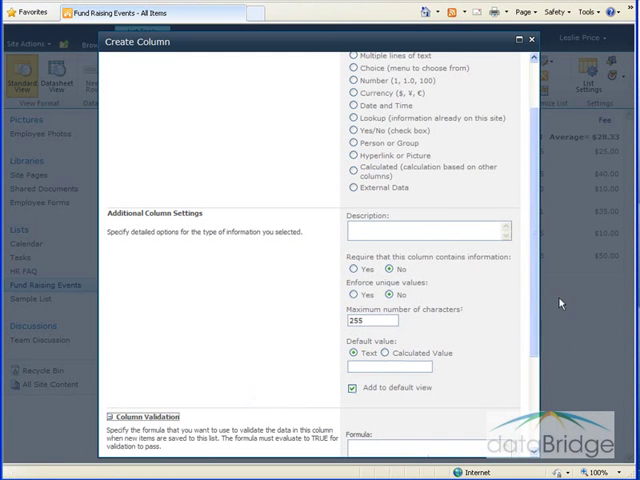
scroll(down, 3)
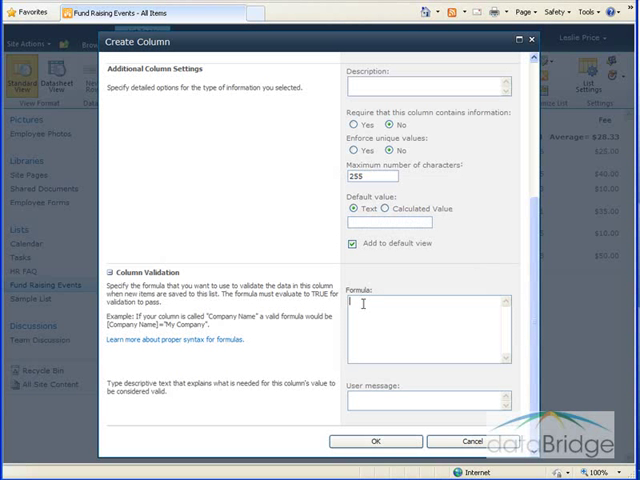
text(len)
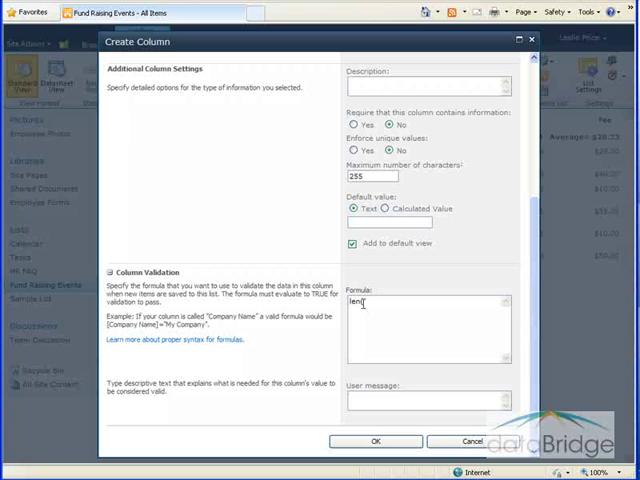
text(([event code])
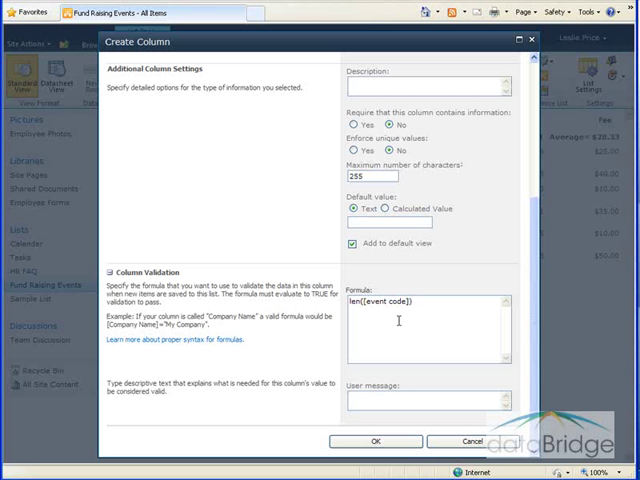
text(=)
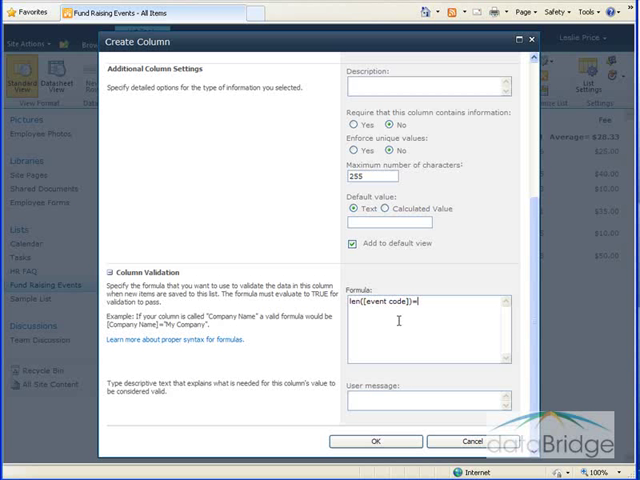
text(5)
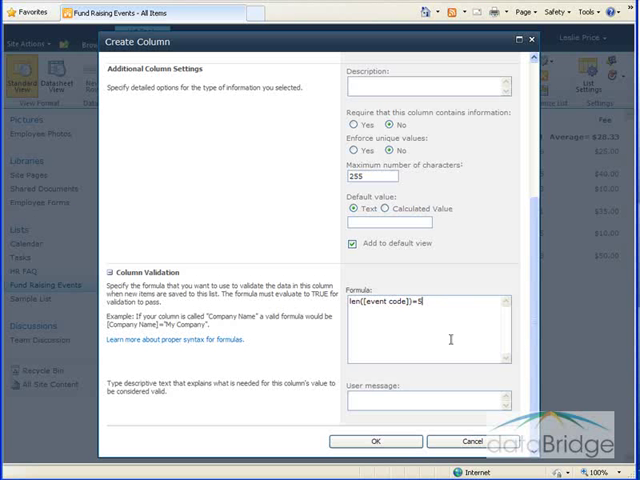
text(All event codes must be 5 characters in length.)
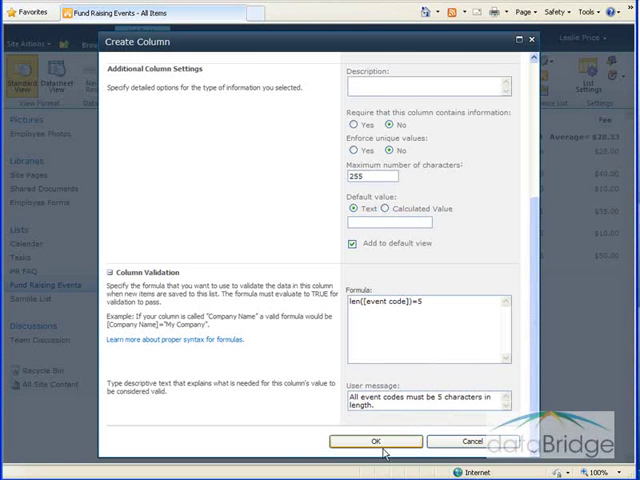
click(379, 442)
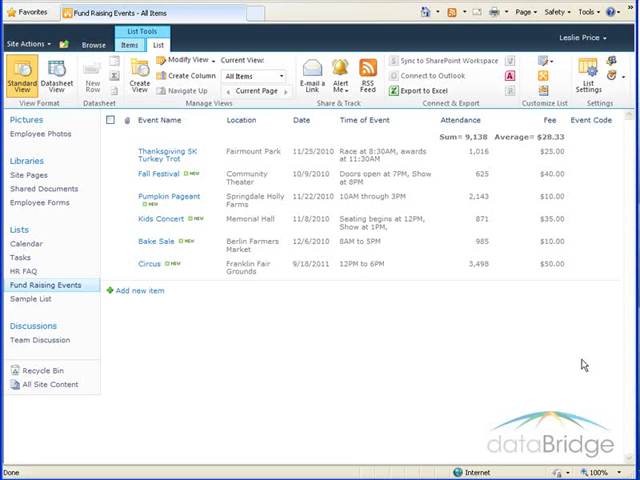
mouse_move(347, 345)
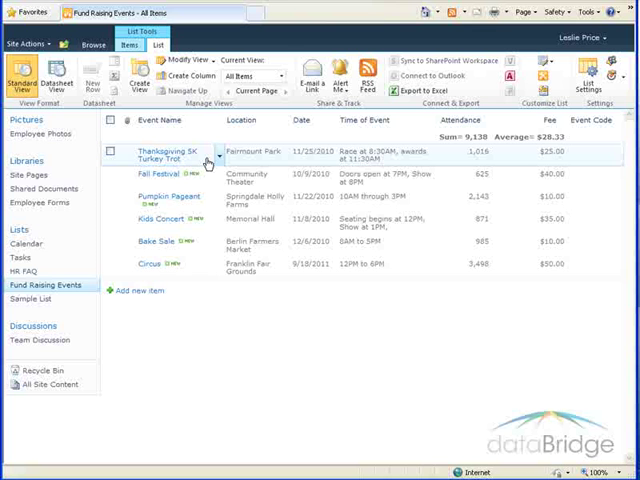
- Enter event code 12345 for the Thanksgiving 5K Turkey Trot and save
click(213, 162)
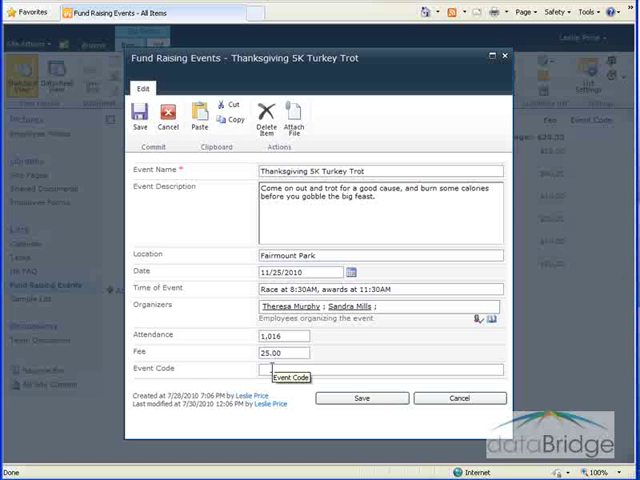
text(1)
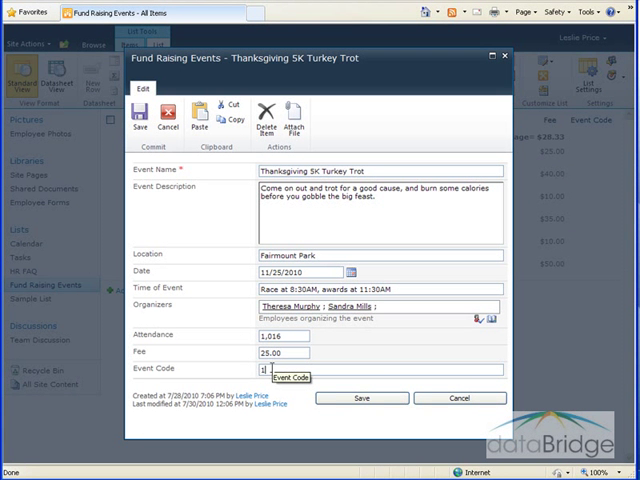
text(12345)
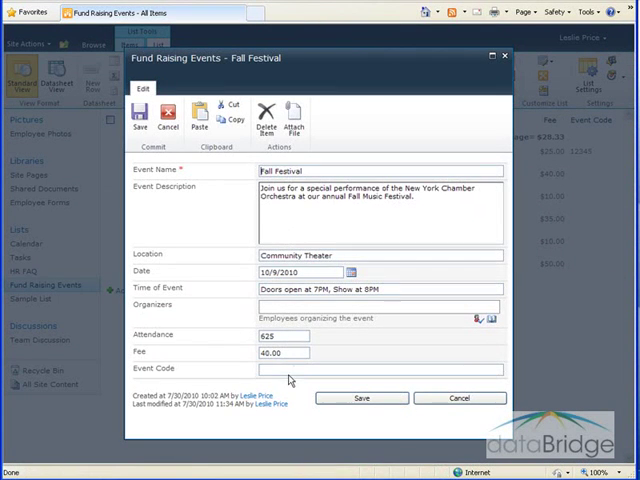
- Enter Fall Festival code 1232, see the 5-character error, then save 12327
text(12327)
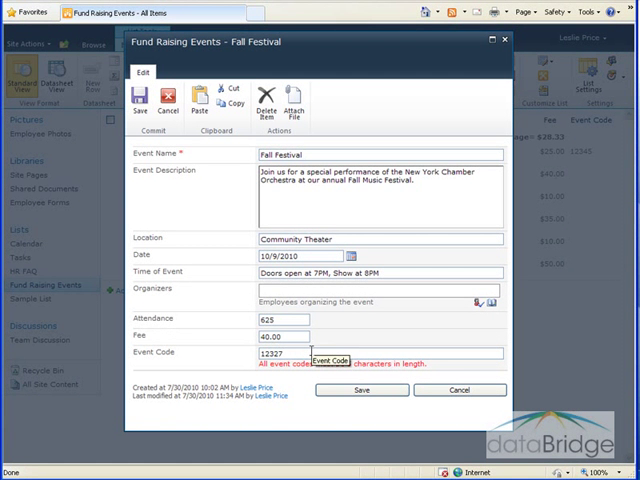
click(362, 390)
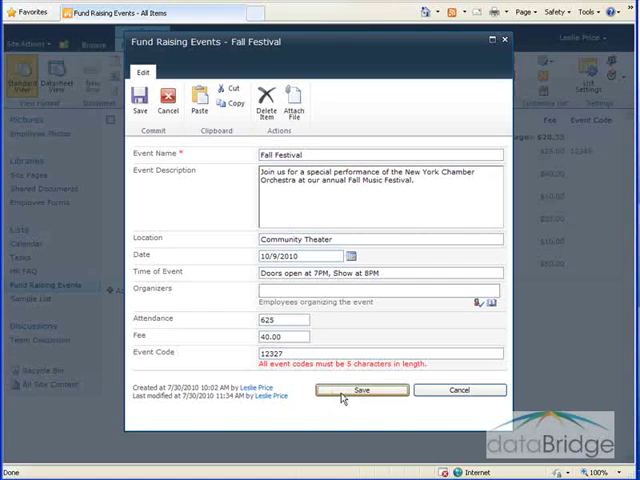
click(362, 390)
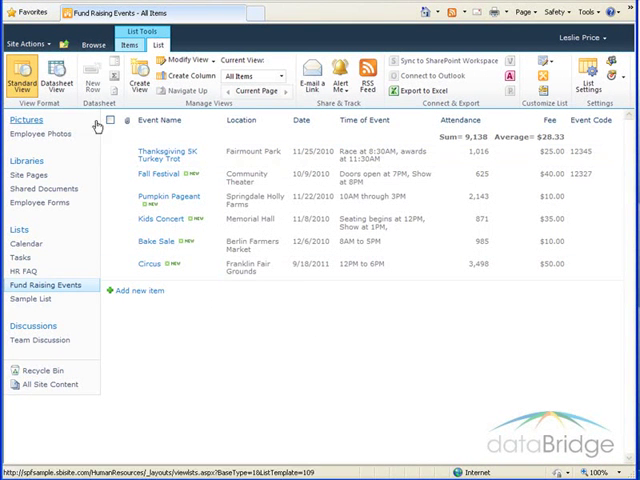
- Open Help and choose the SharePoint Foundation 2010 topics
click(92, 49)
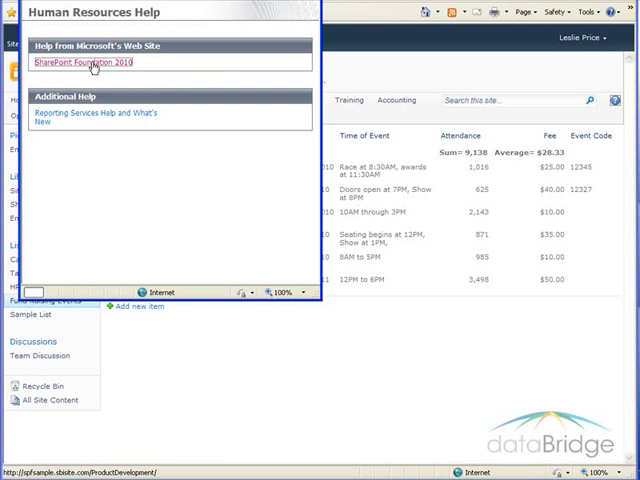
click(82, 73)
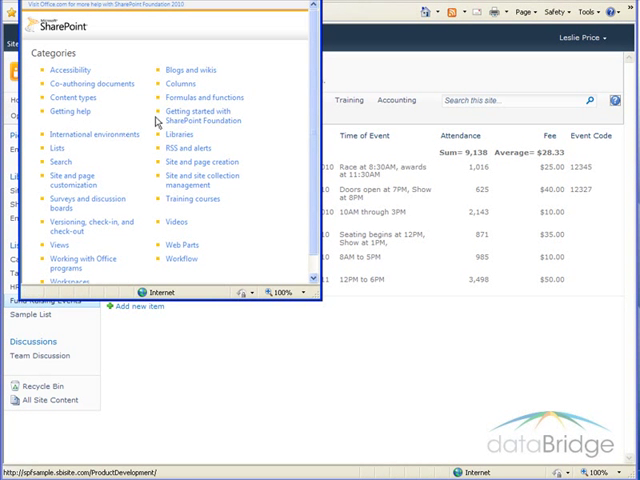